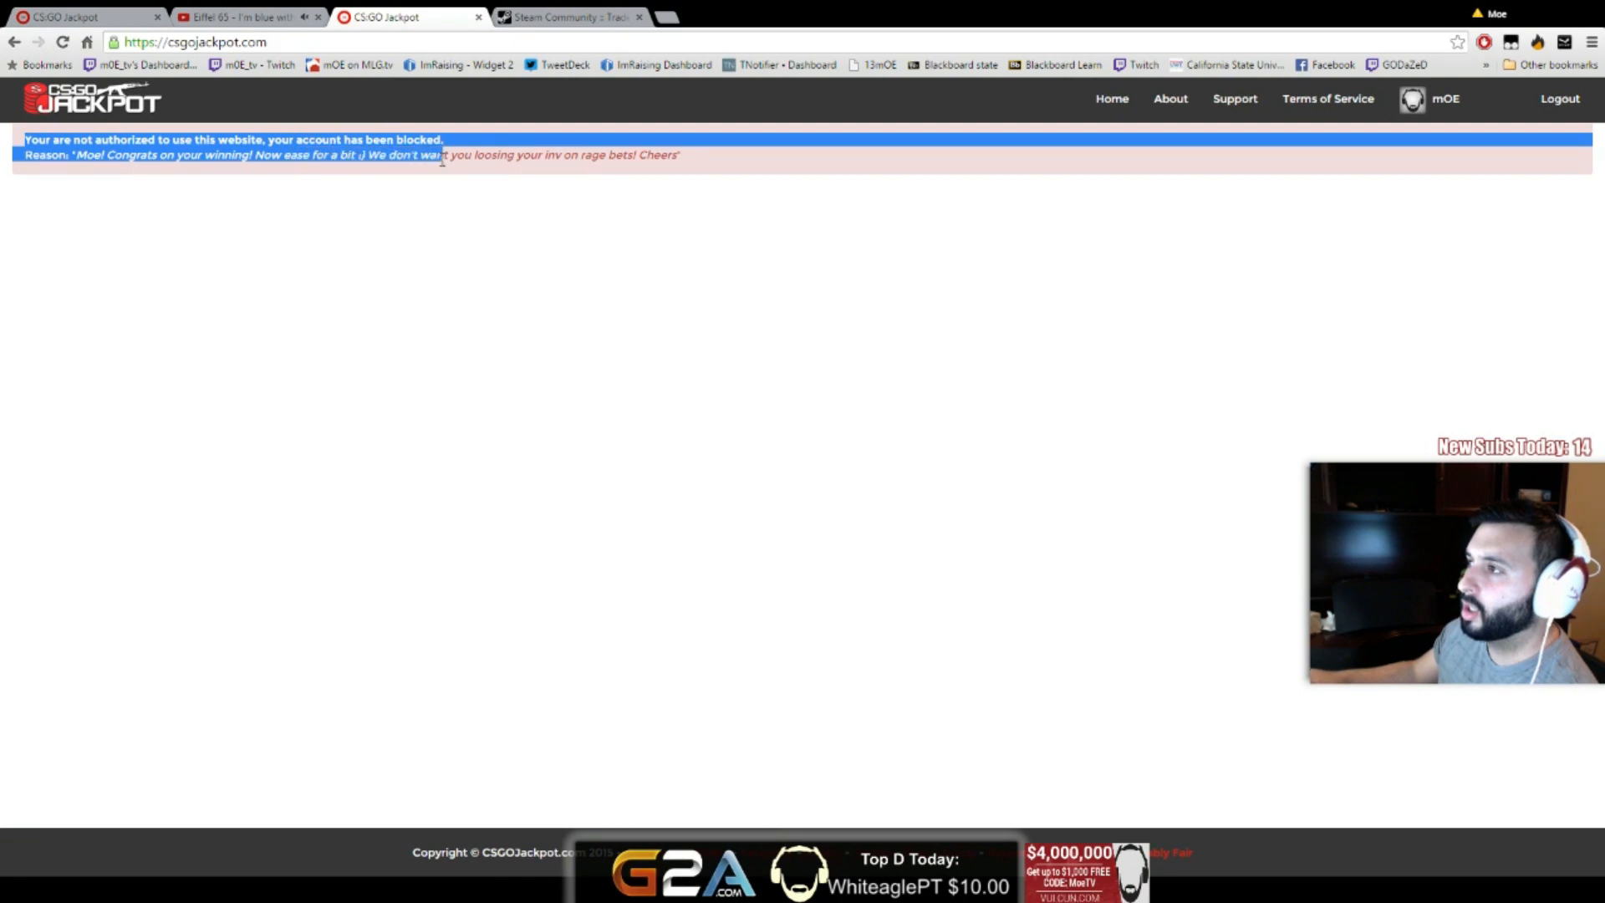
# Highlight and read the CSGOJackpot block reason, then switch to the Steam trade offers tab
pyautogui.moveTo(73, 155); pyautogui.dragTo(155, 155)
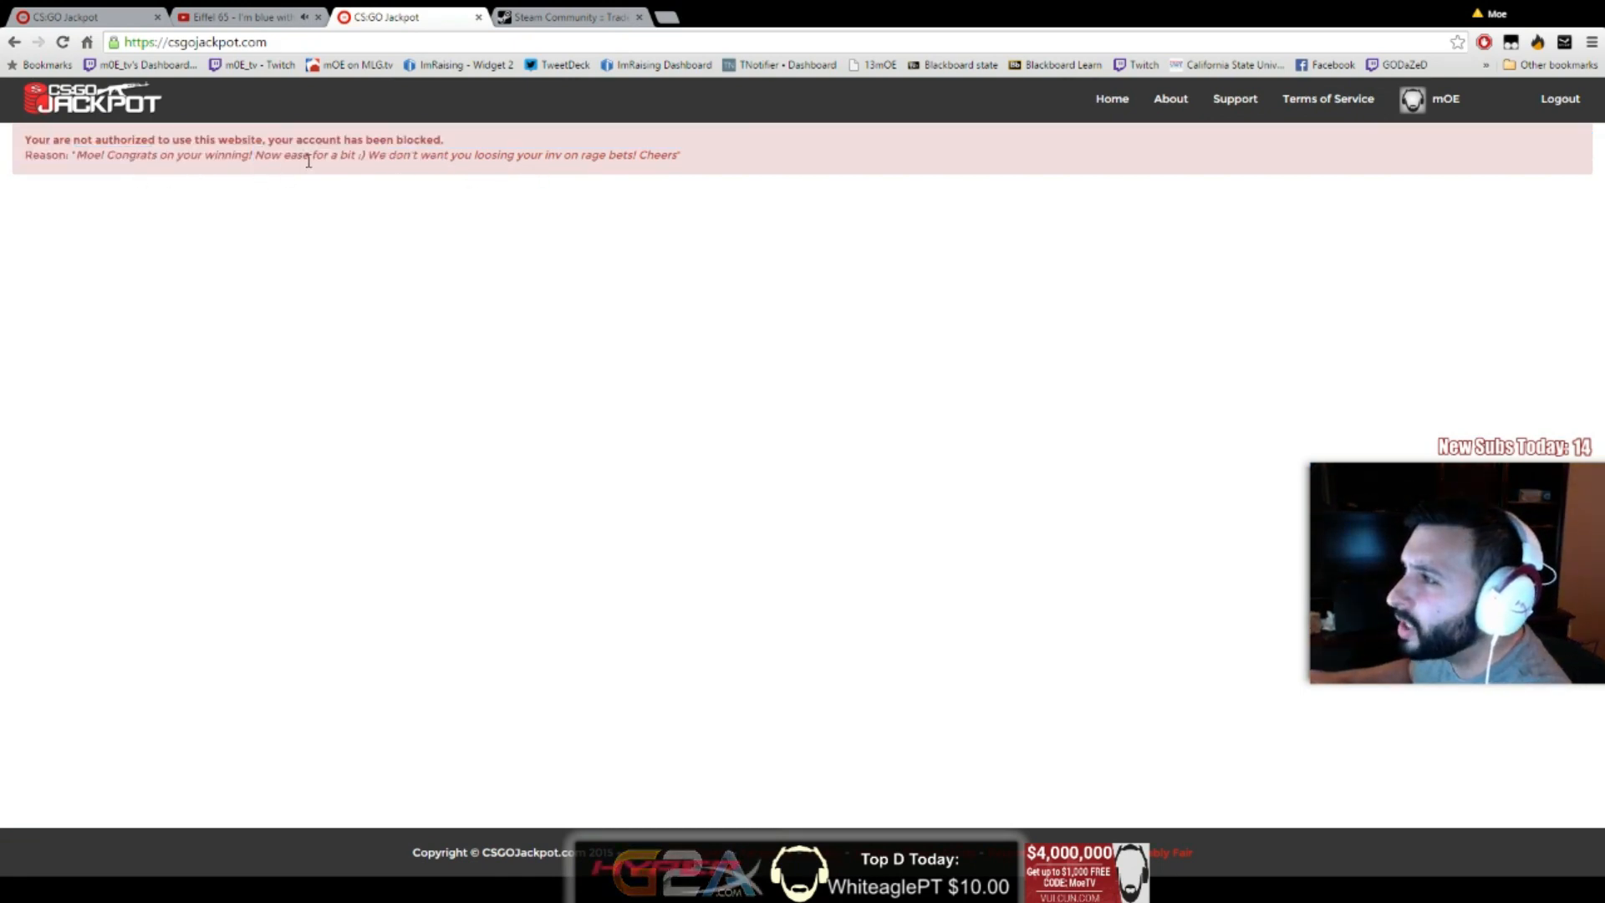
pyautogui.moveTo(368, 155); pyautogui.dragTo(678, 154)
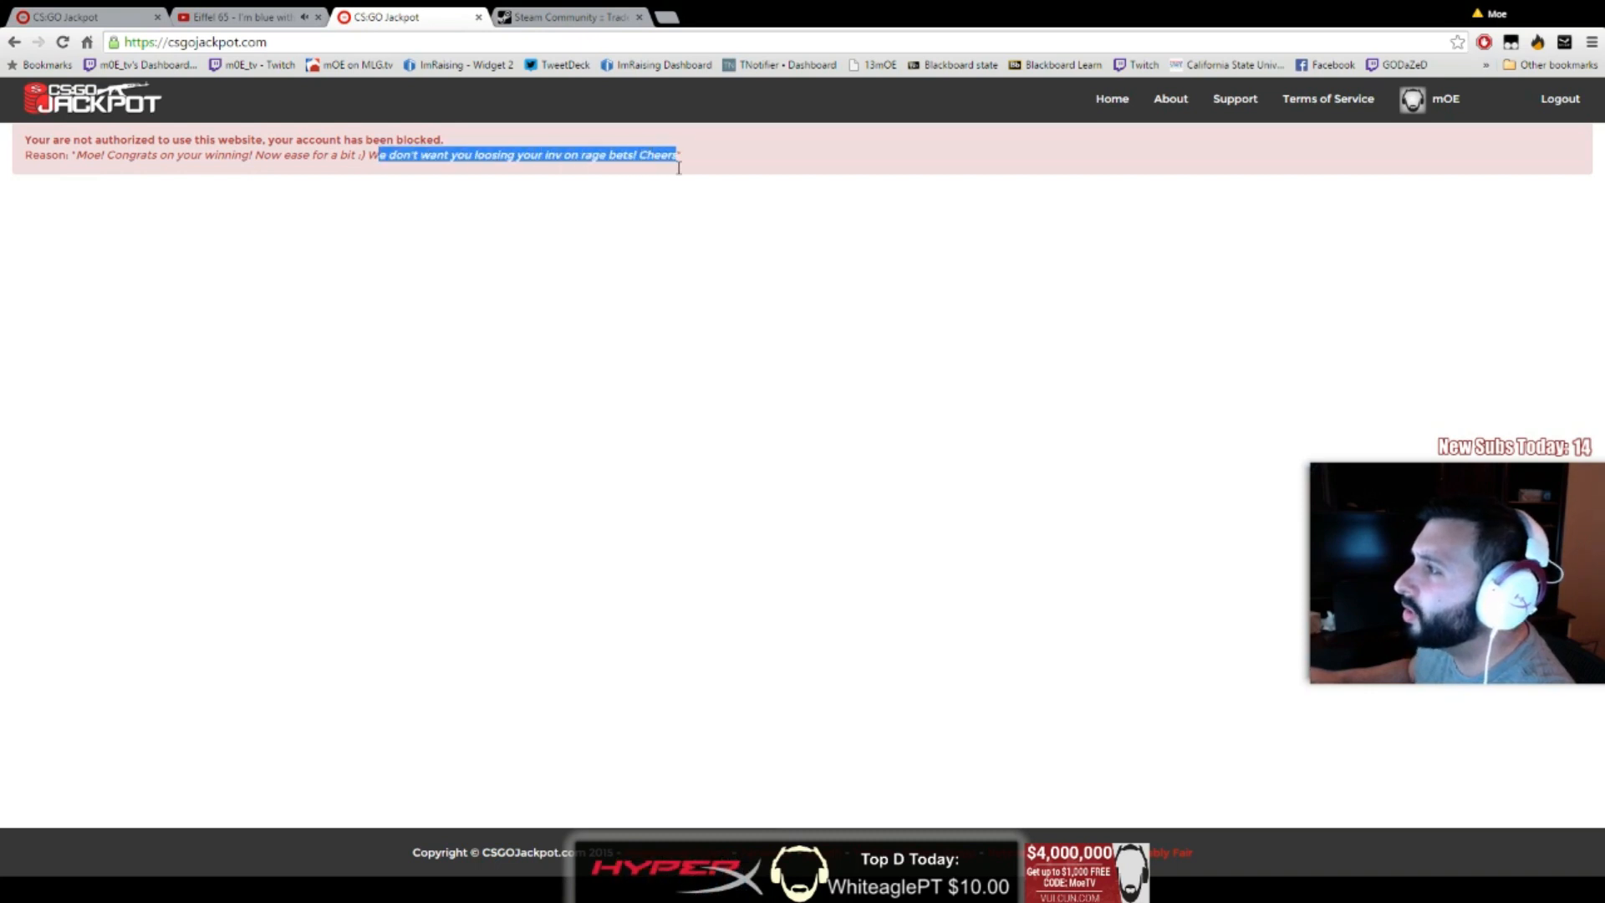
pyautogui.click(632, 182)
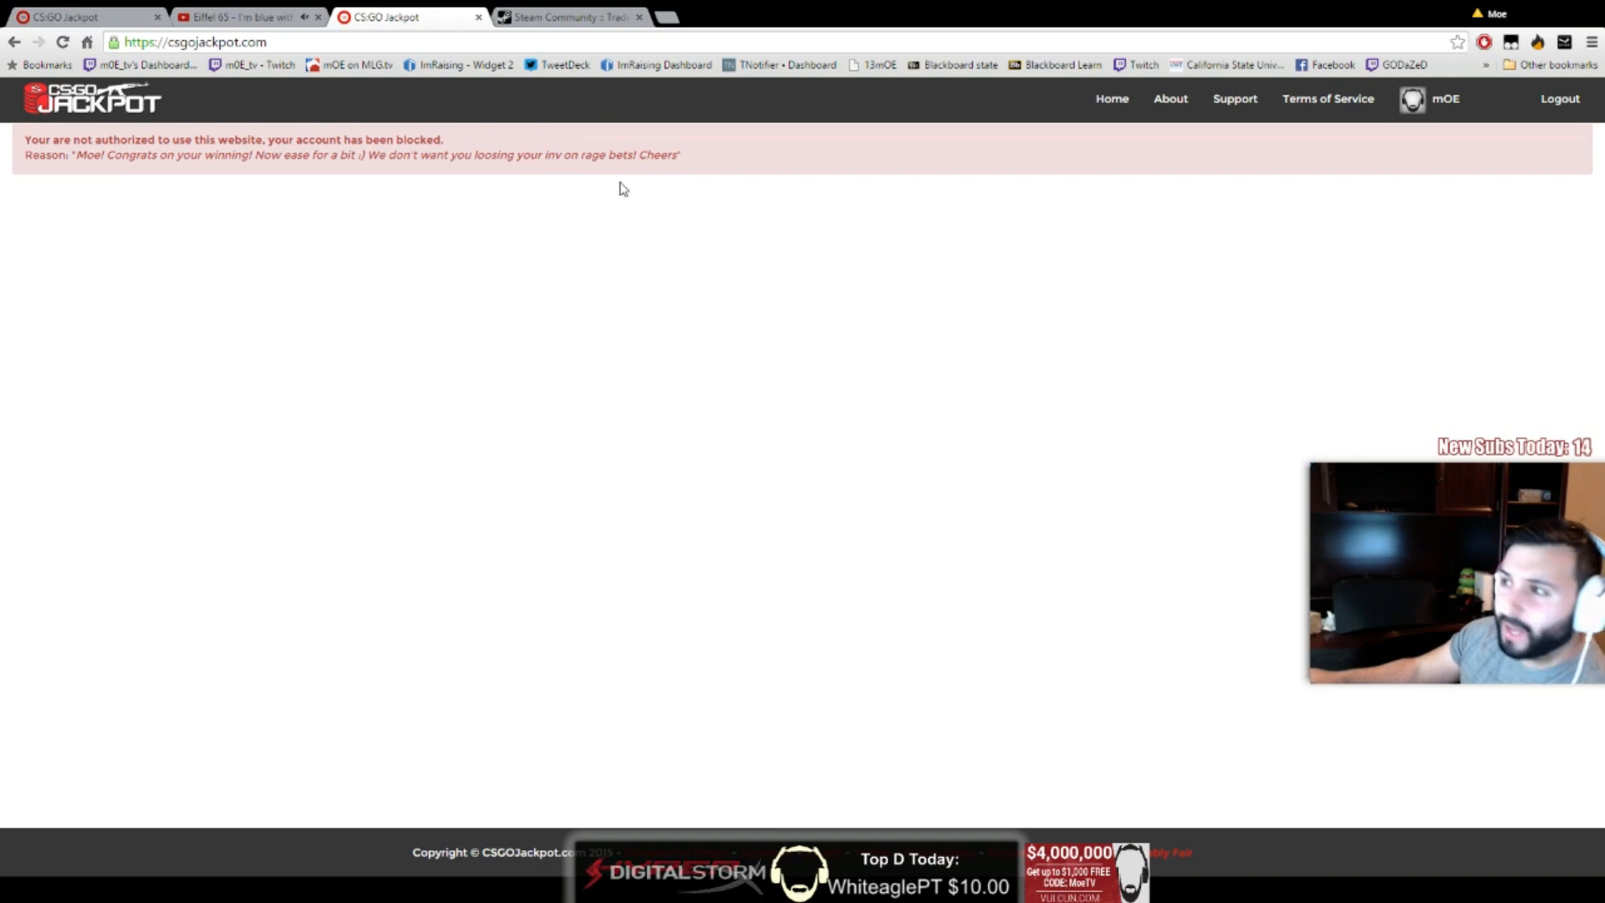
pyautogui.click(566, 17)
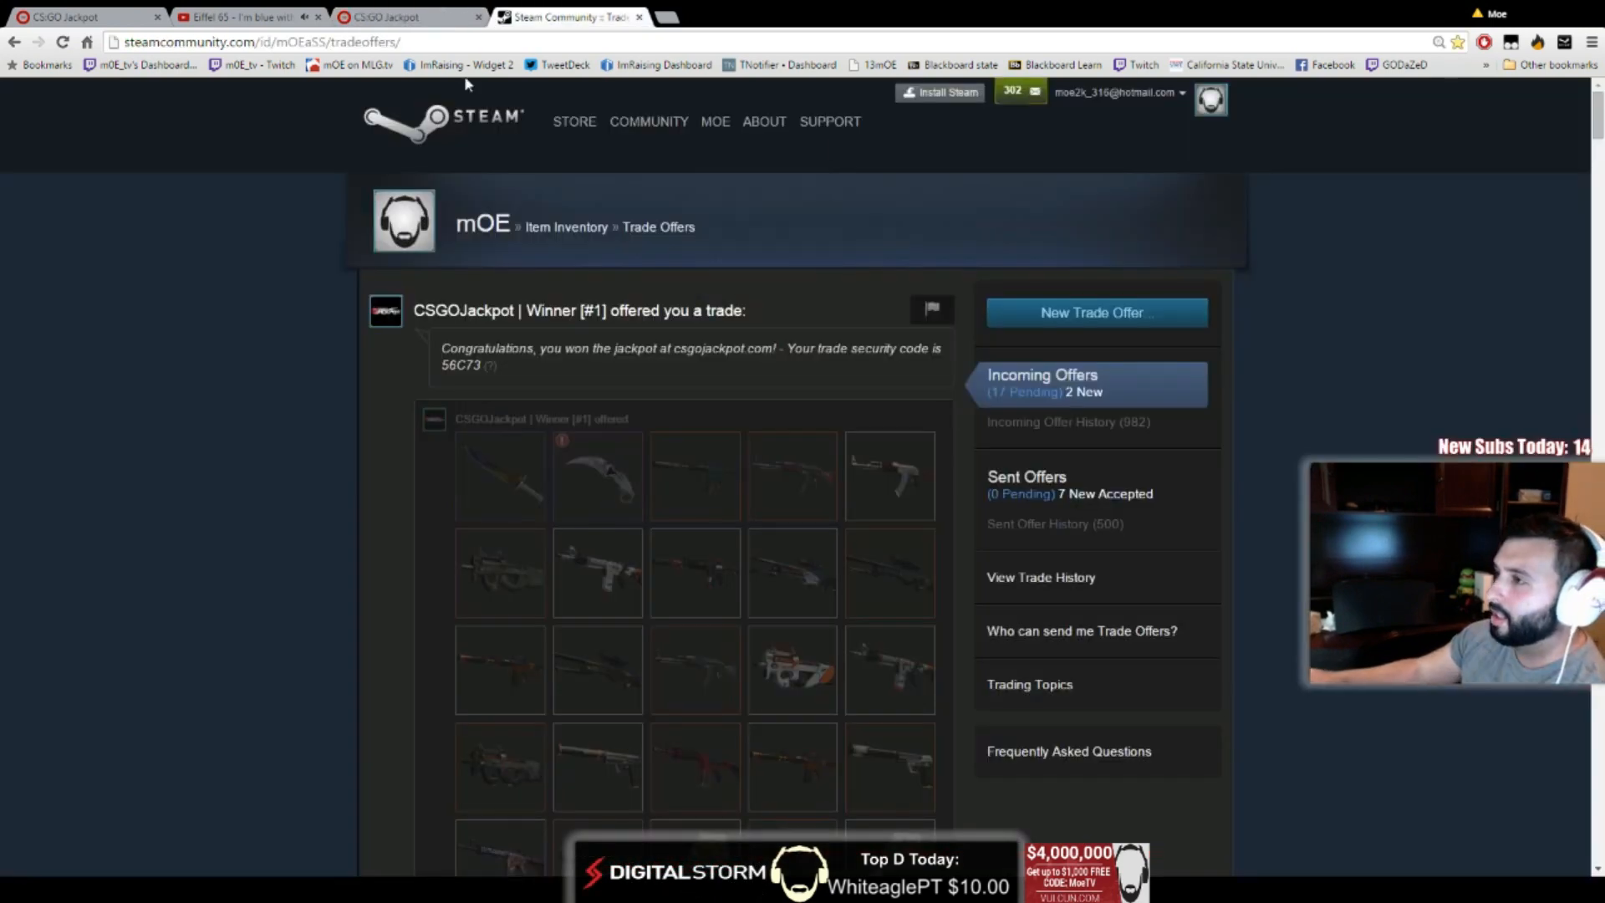
# Close the Steam Community trade offers tab to return to the CSGOJackpot notice
pyautogui.click(405, 16)
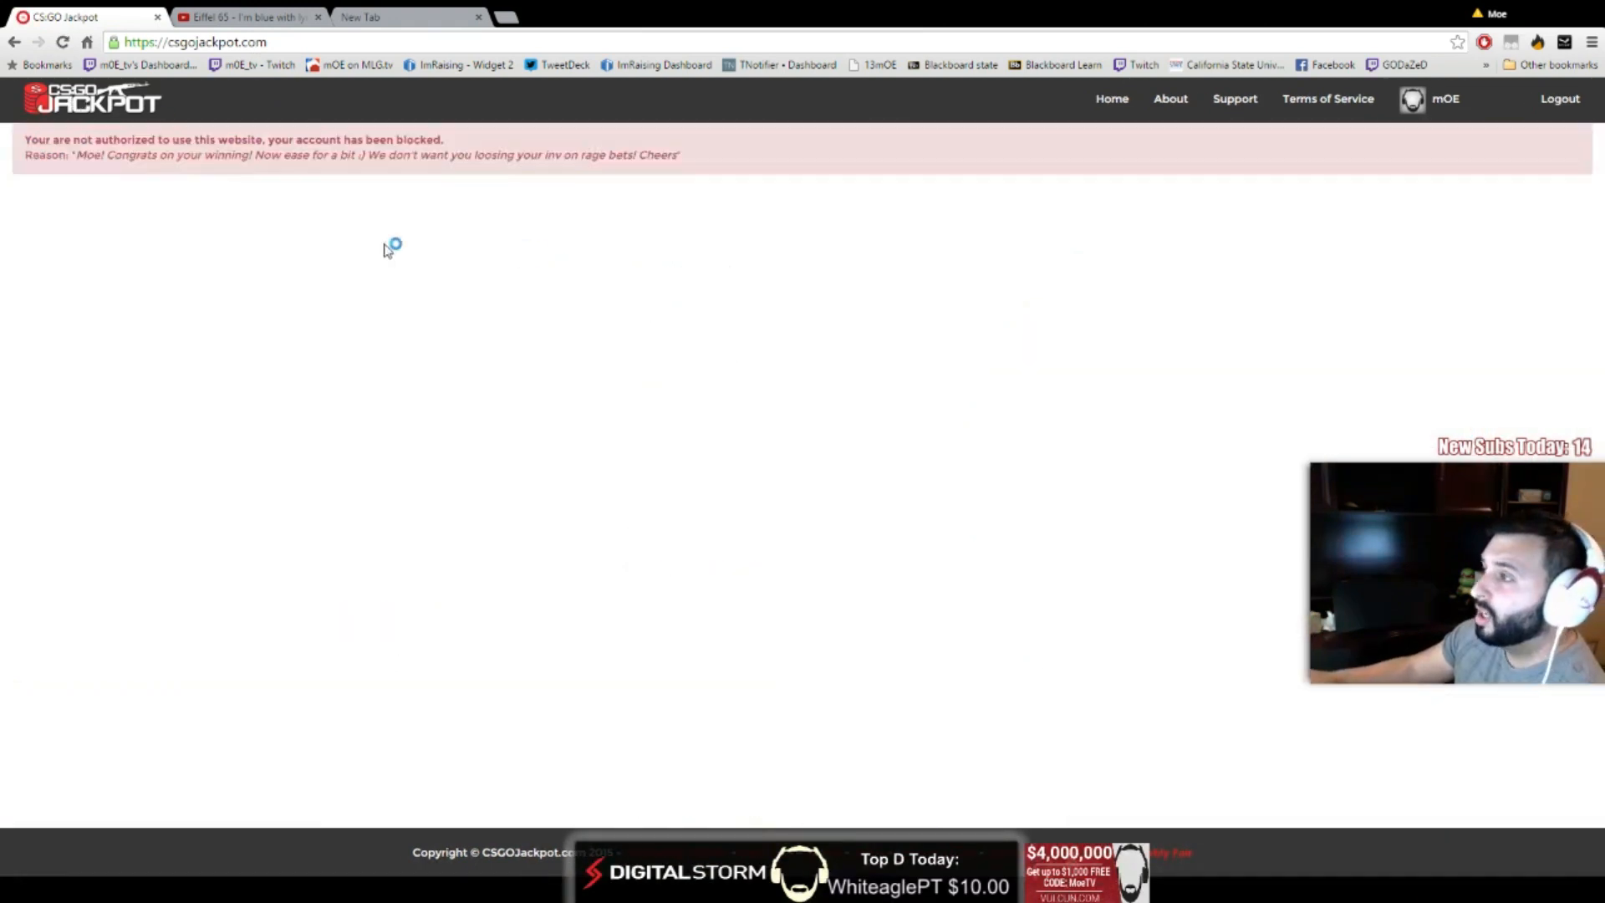
# Switch to the newly opened Twitter tab beside the Gyazo capture
pyautogui.click(399, 17)
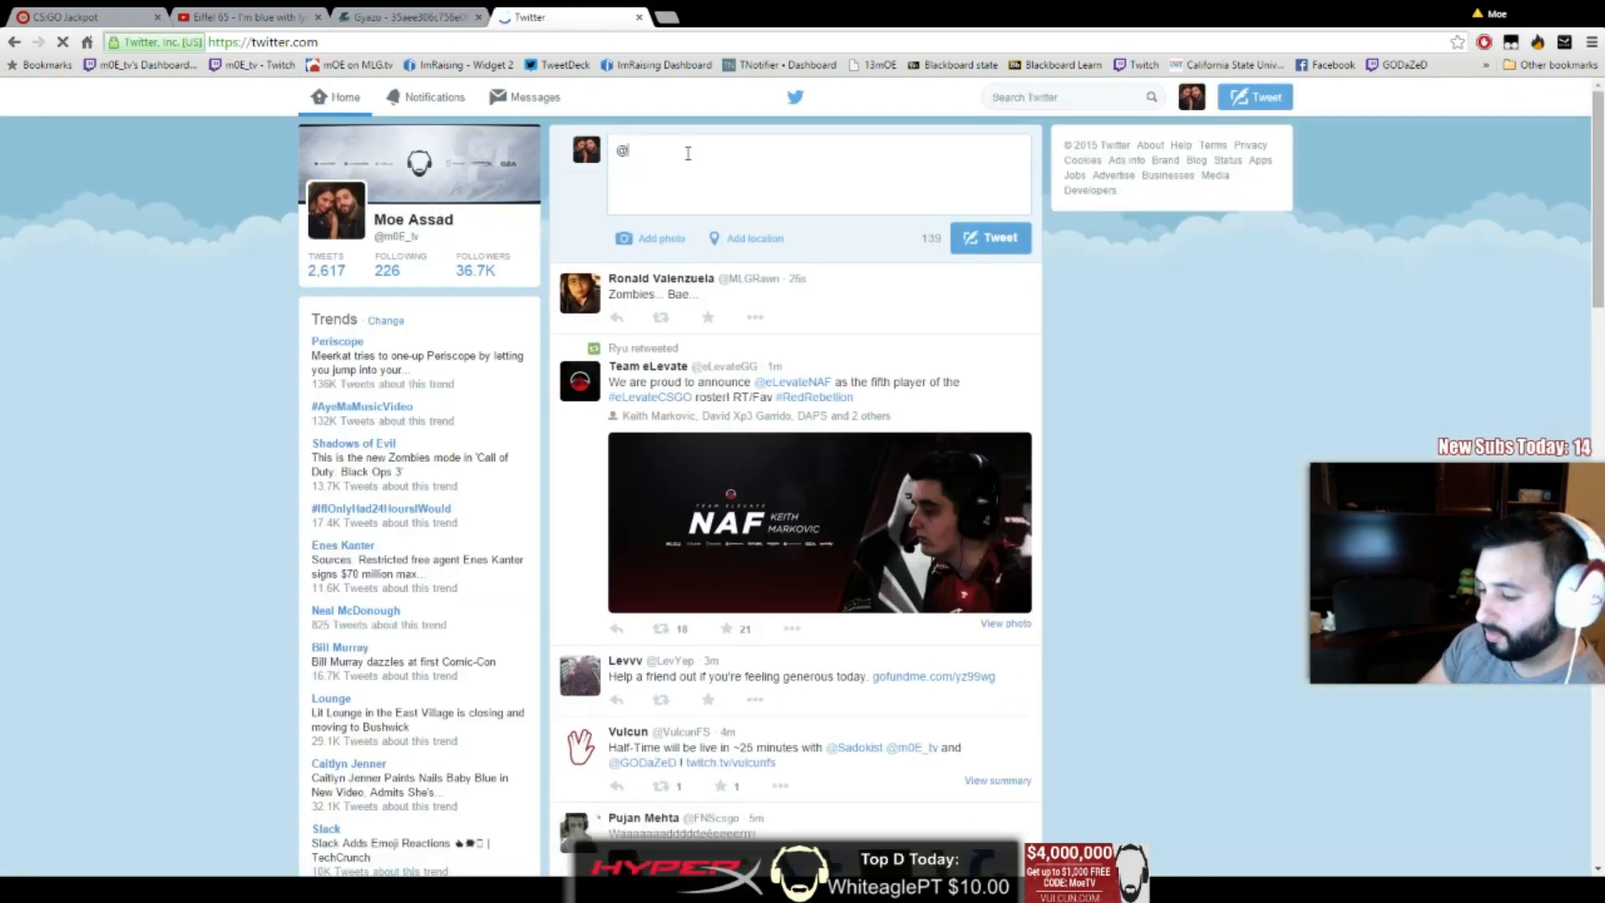
pyautogui.write('@')
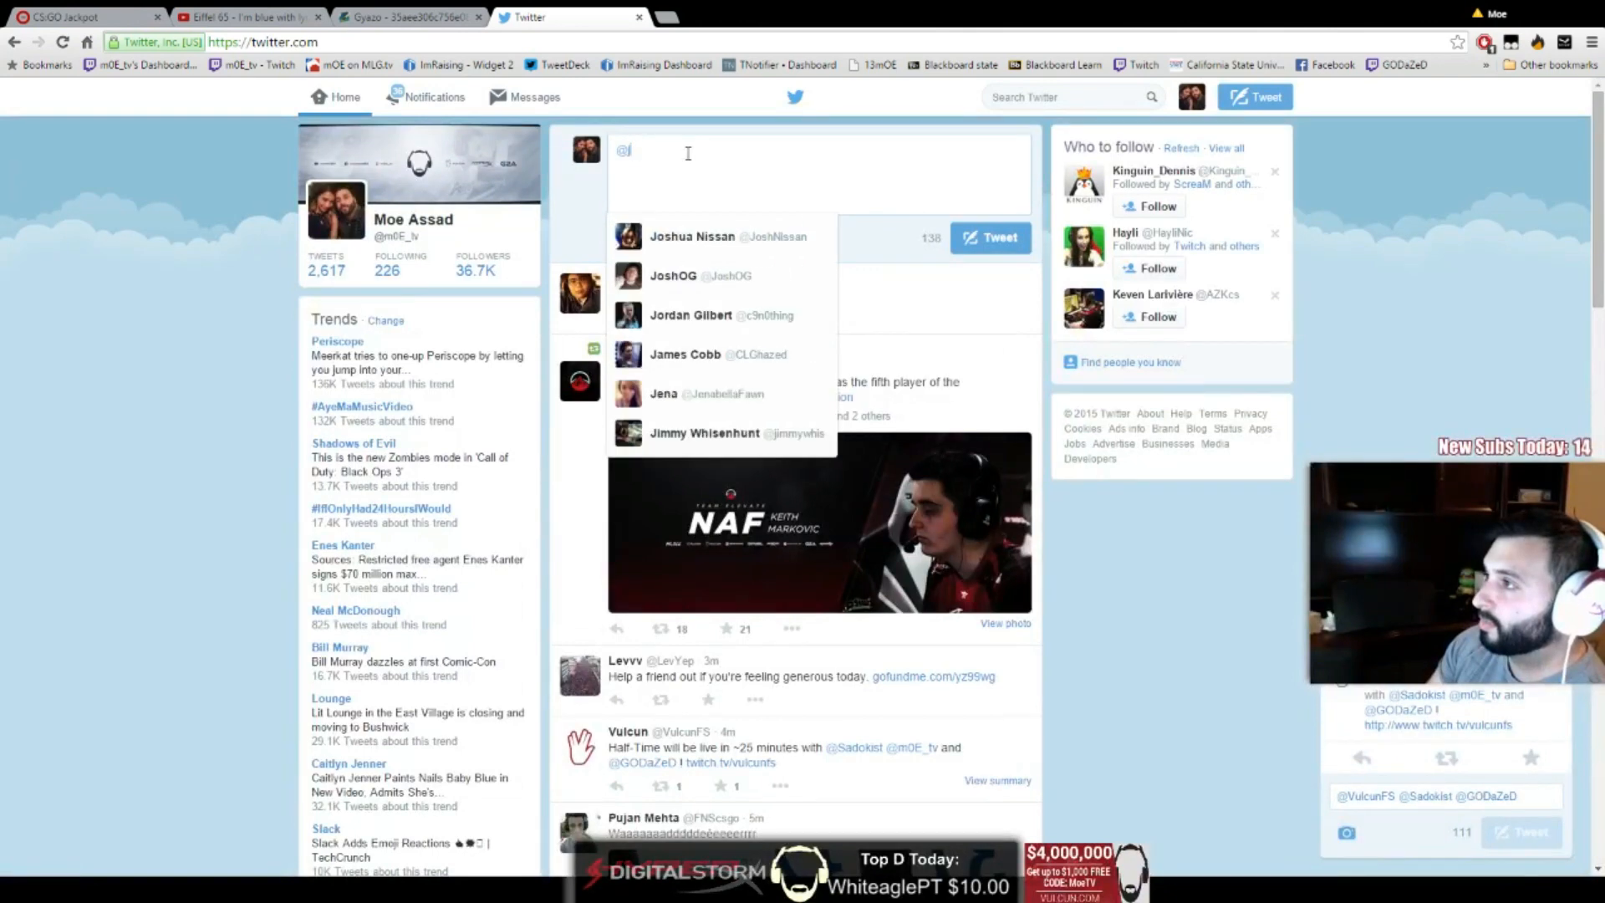
pyautogui.write('csgoja')
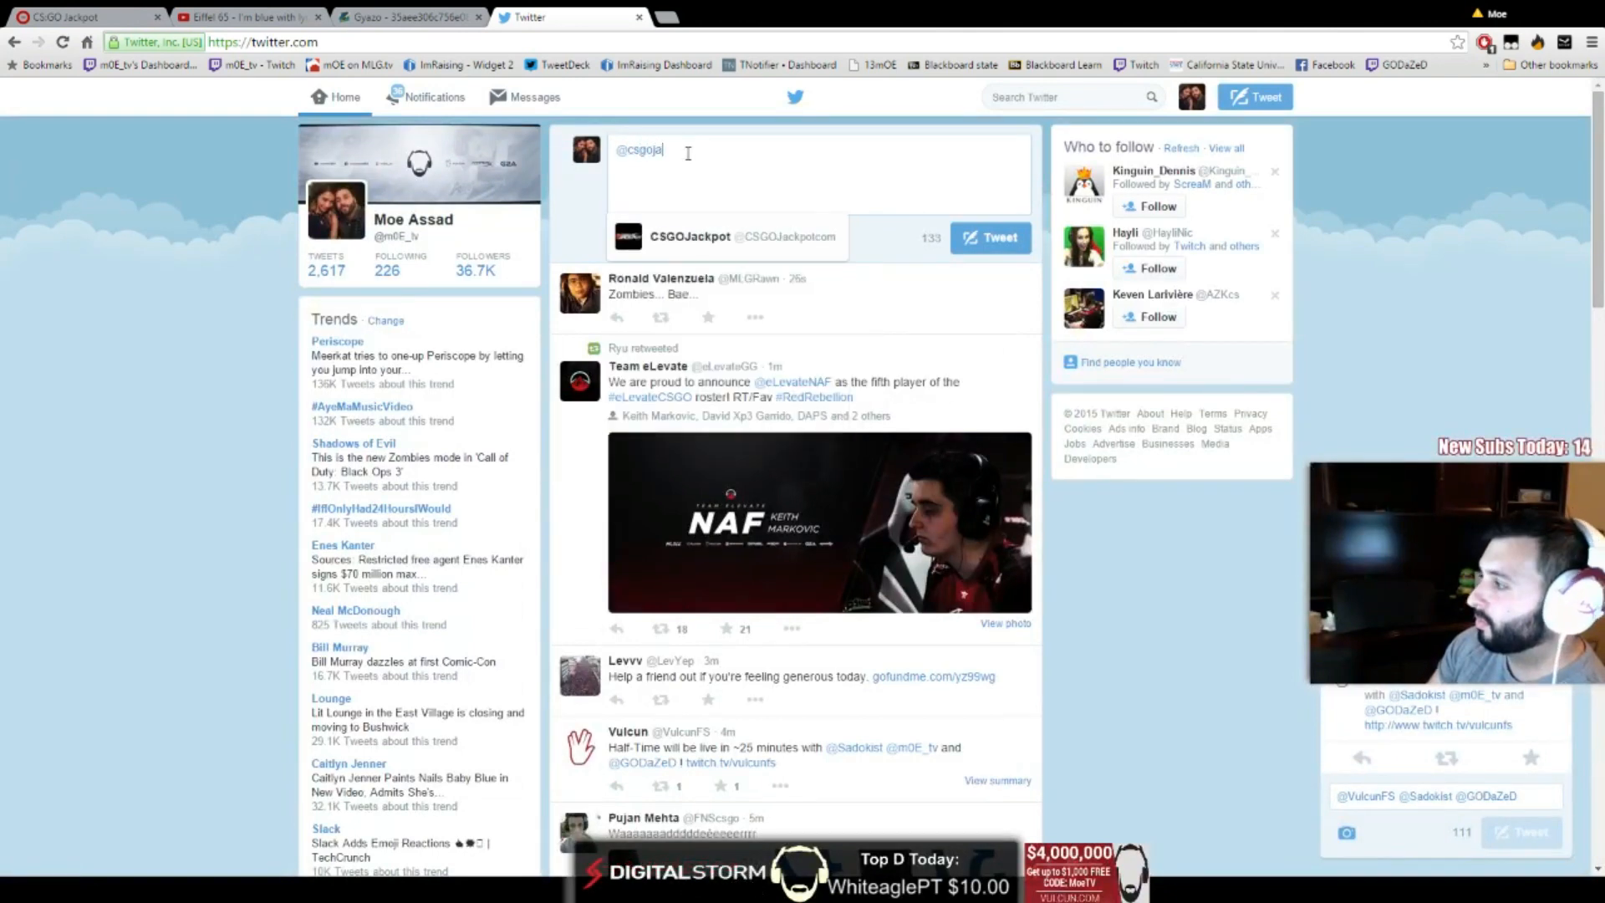
pyautogui.click(689, 236)
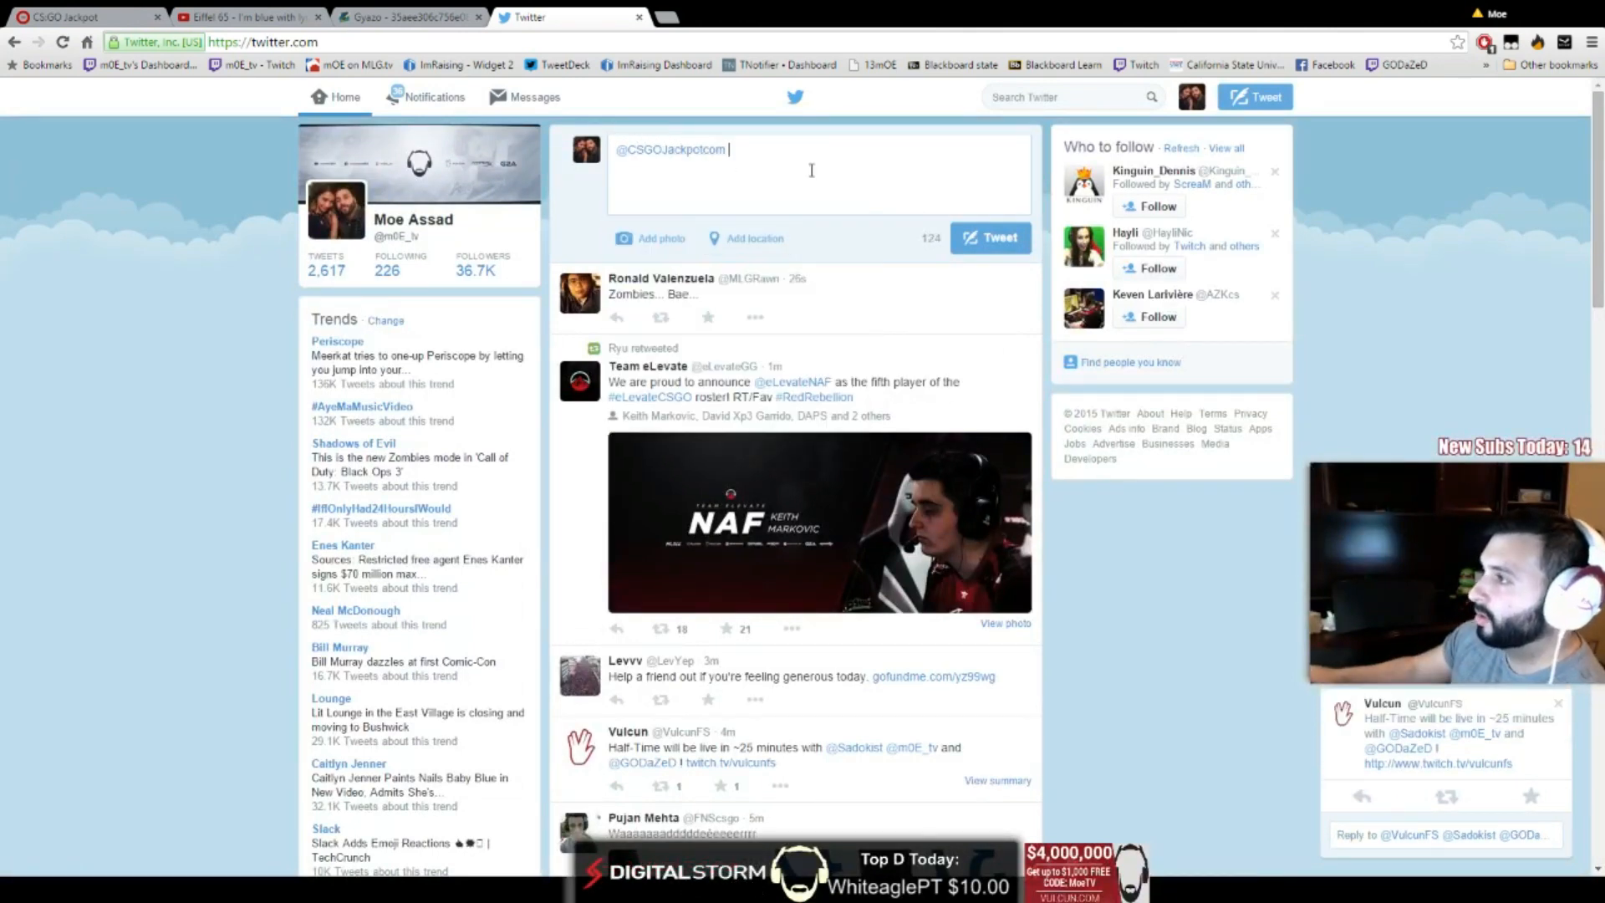
pyautogui.write('HELLO ????')
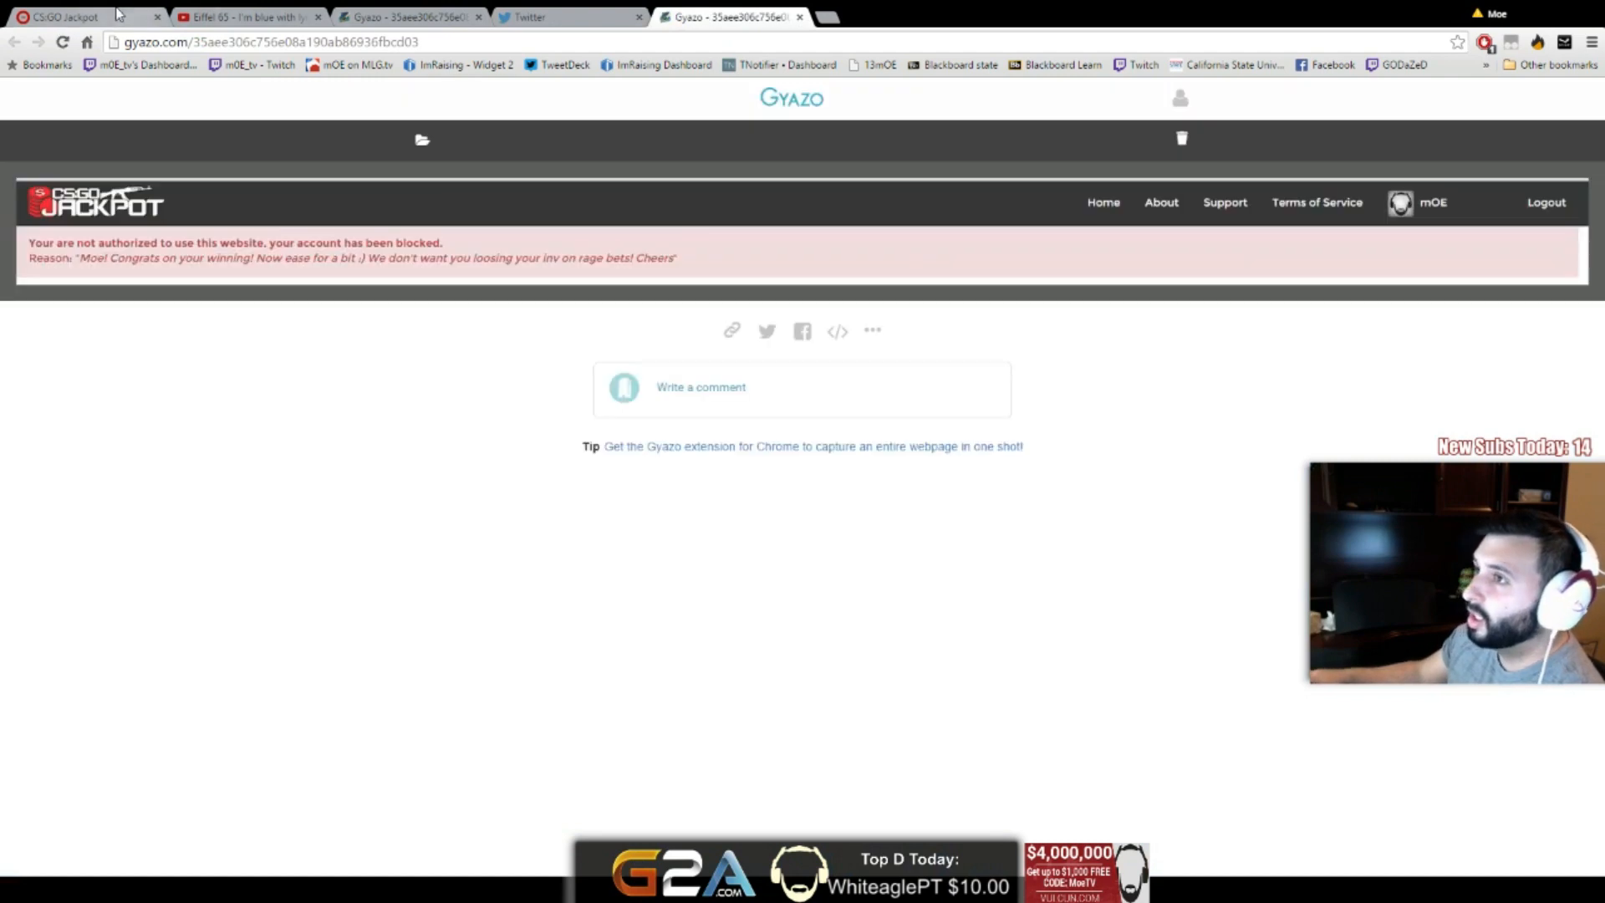
# Go back to the CS:GO Jackpot tab showing the account-blocked notice
pyautogui.click(67, 16)
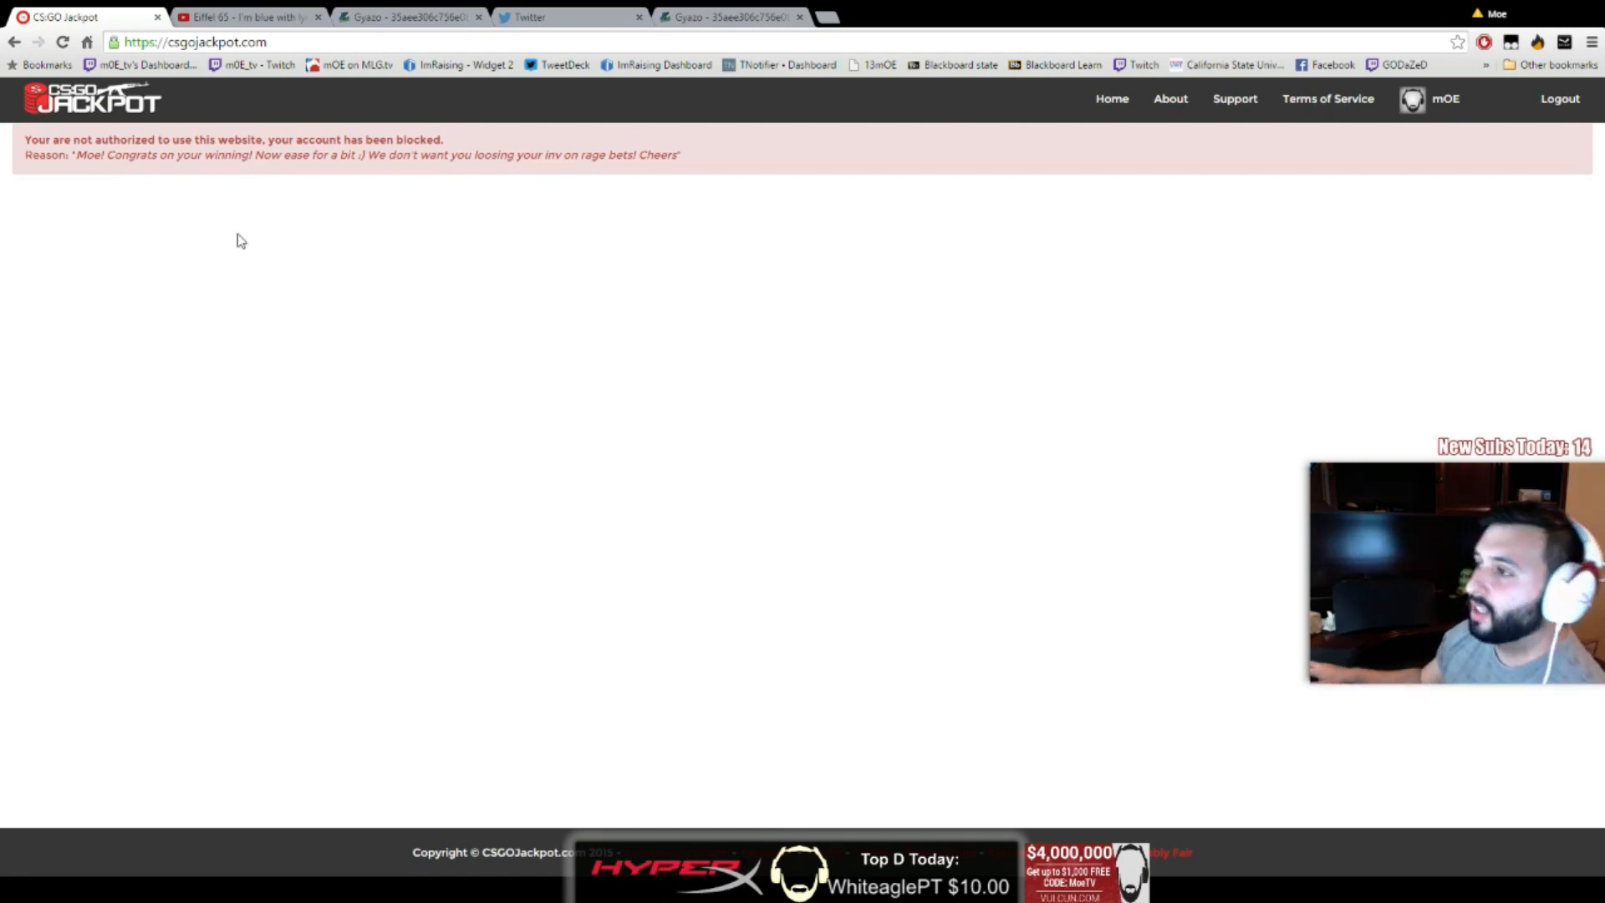
# Glance at the YouTube tab, then reopen the Gyazo screenshot of the blocked notice
pyautogui.click(246, 17)
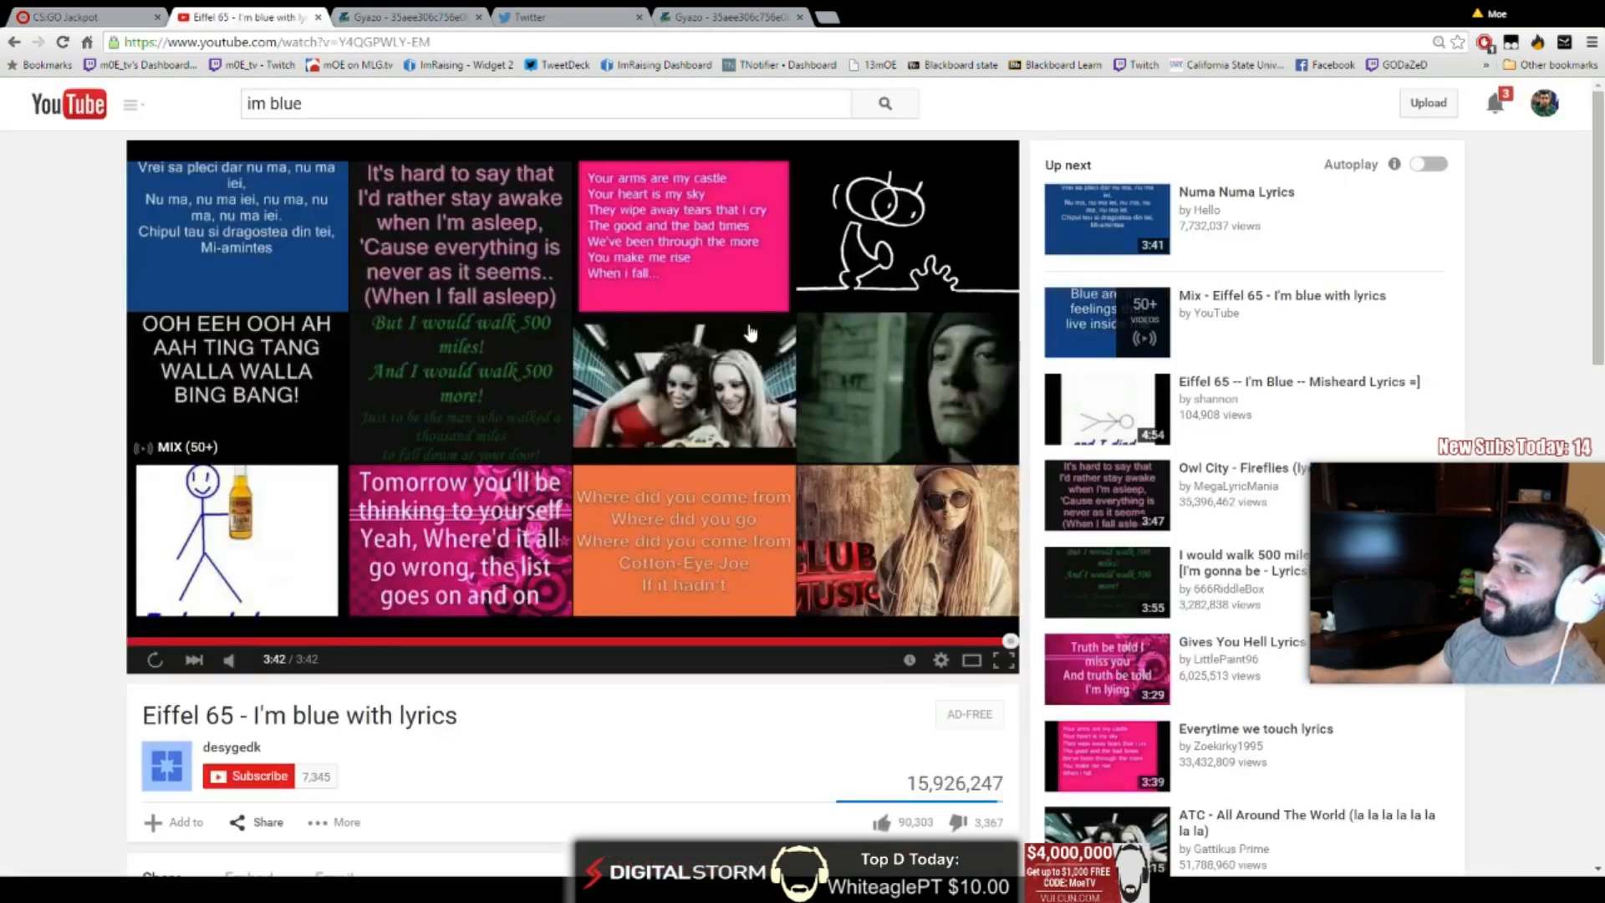
pyautogui.click(77, 17)
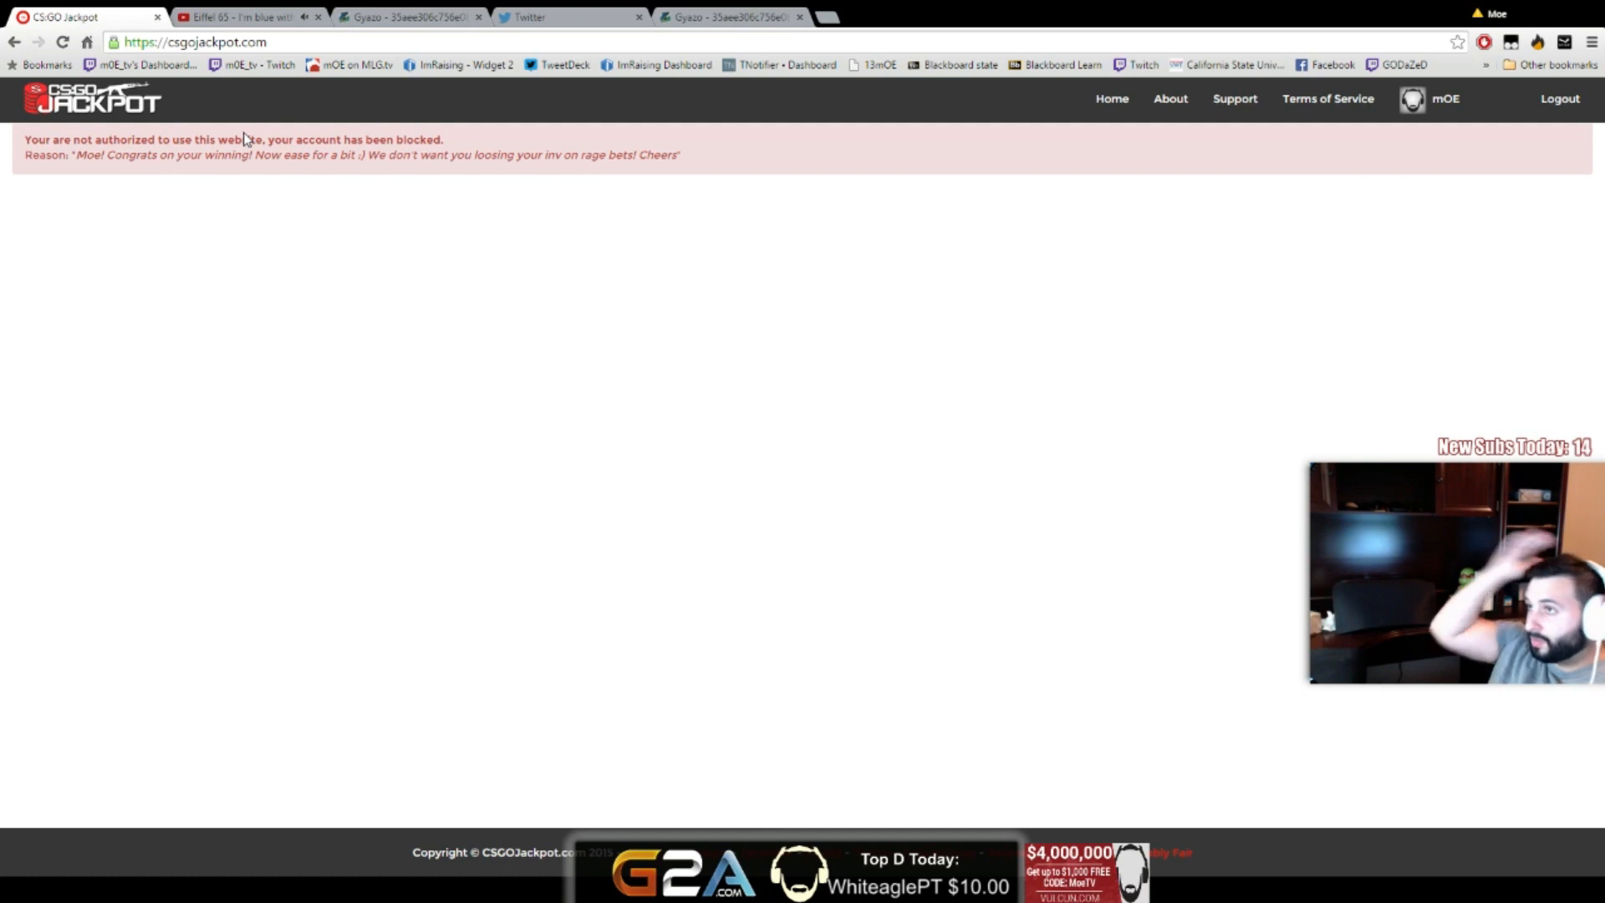
pyautogui.click(407, 17)
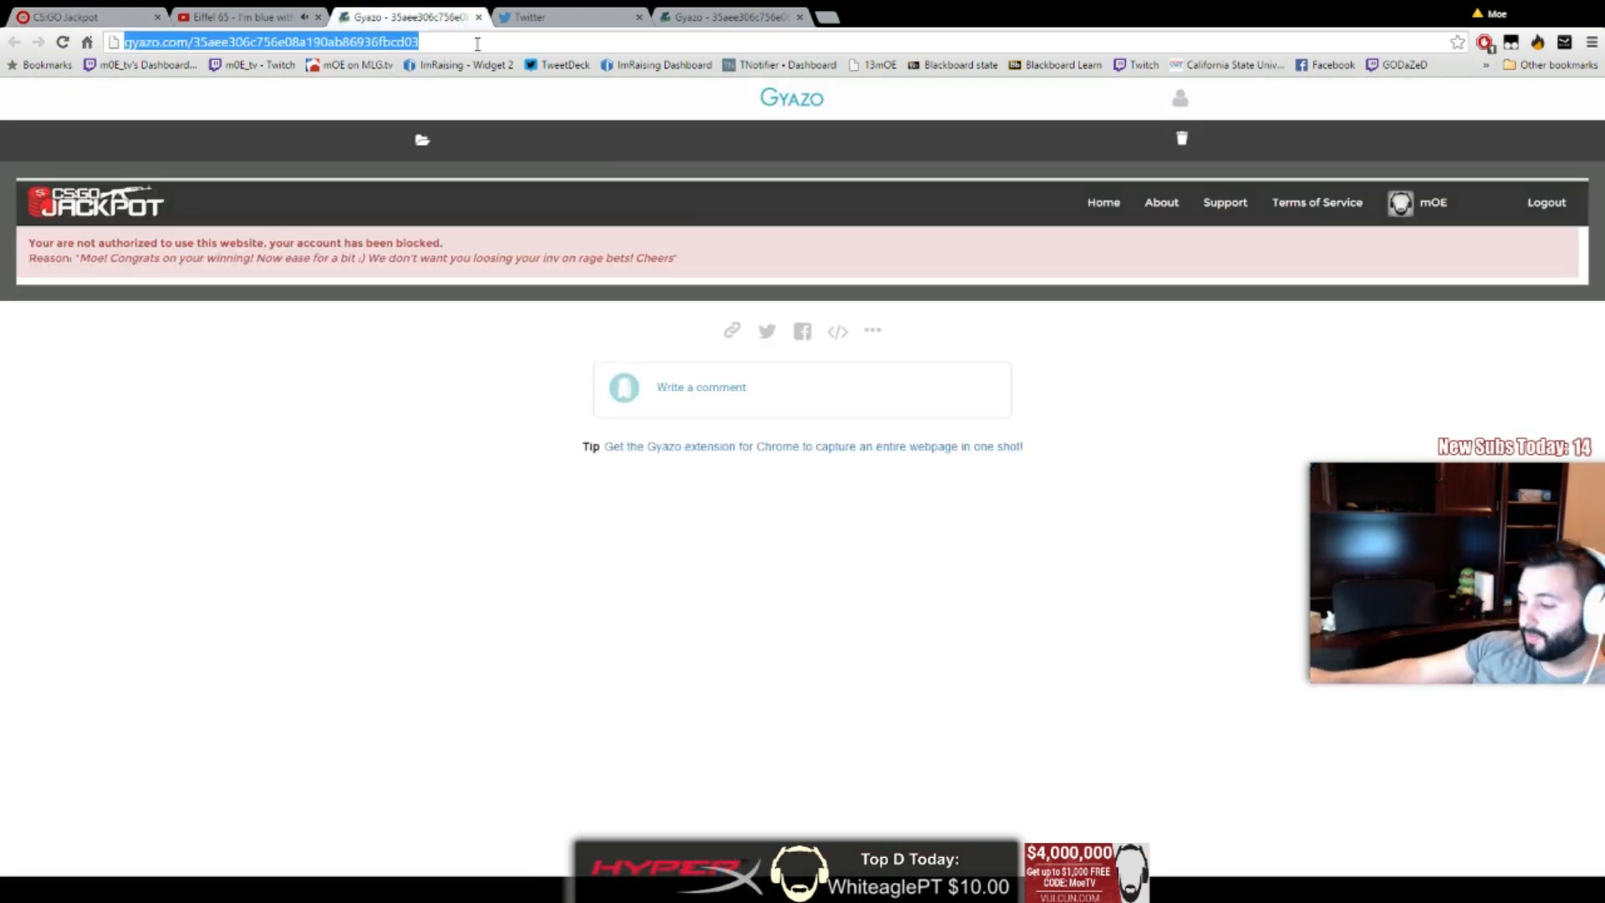